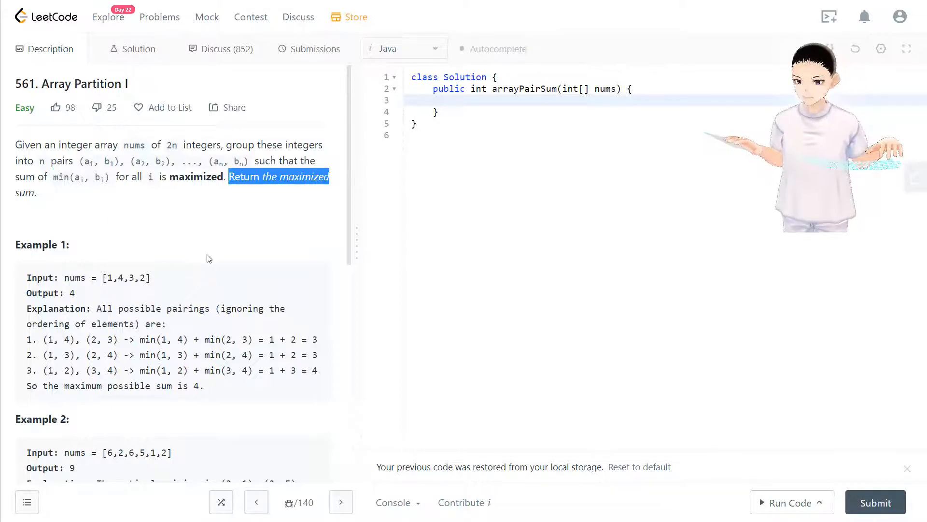
Review Example 2 in the description, then add a comment with its array [6,2,6,5,1,2].
{"action": "scroll", "scroll_direction": "down", "scroll_amount": 3}
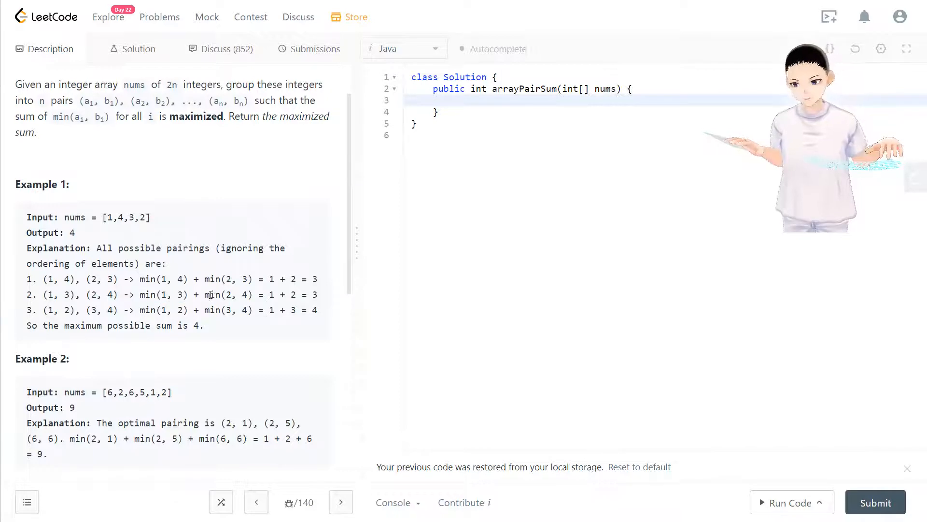
{"action": "left_click_drag", "start_coordinate": [272, 294], "coordinate": [306, 293]}
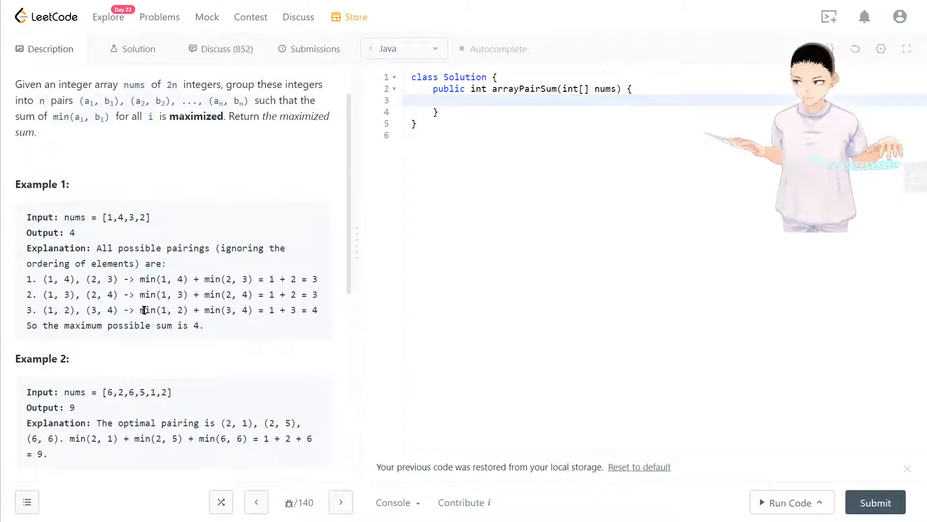
{"action": "double_click", "coordinate": [165, 310]}
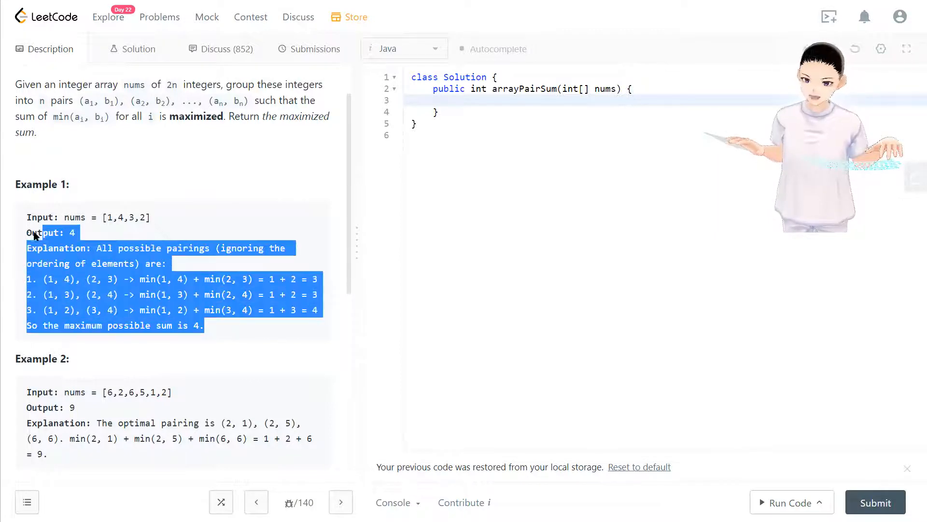
{"action": "scroll", "scroll_direction": "down", "scroll_amount": 3}
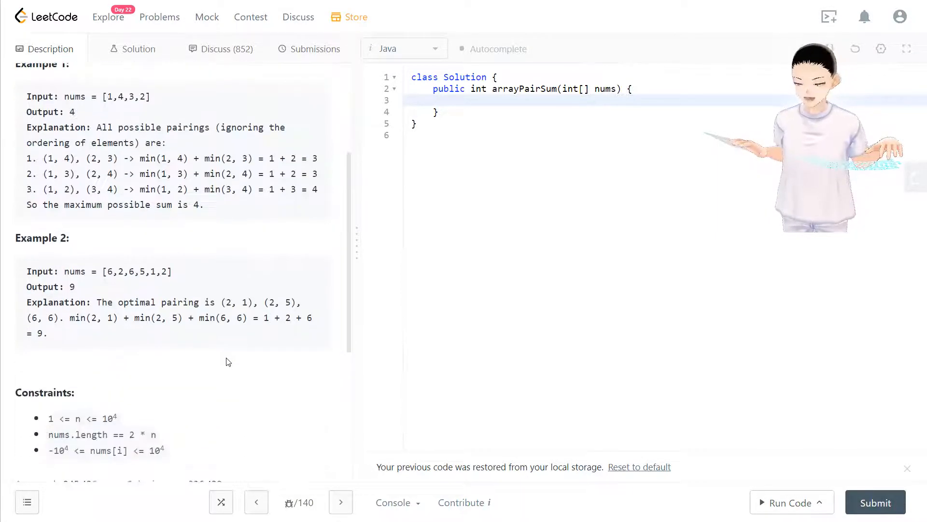
{"action": "left_click_drag", "start_coordinate": [118, 271], "coordinate": [172, 270]}
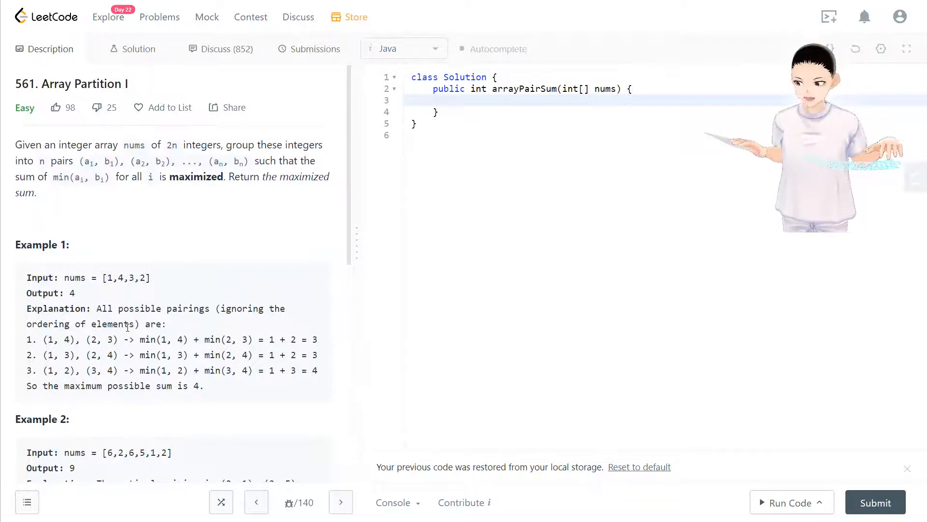
{"action": "scroll", "scroll_direction": "down", "scroll_amount": 3}
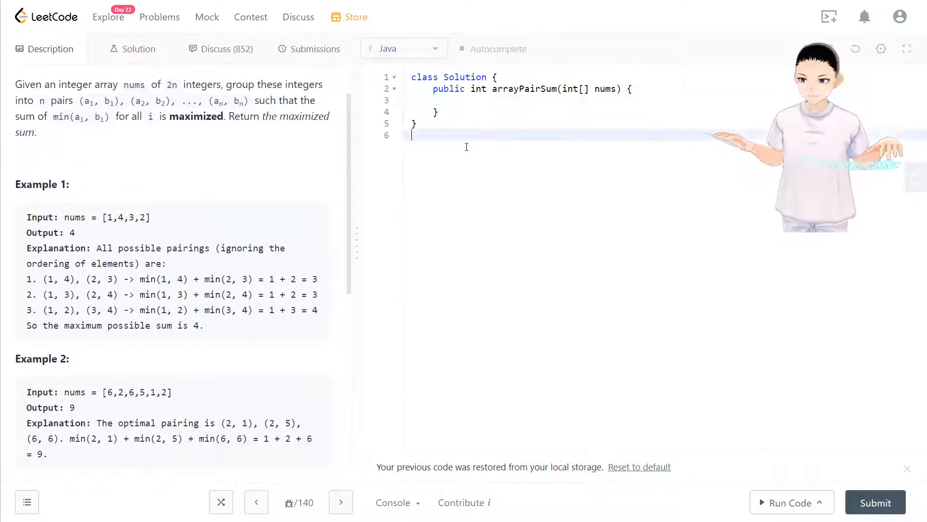
{"action": "type", "text": "// [6,2,6,5,1,2]"}
{"action": "type", "text": "// [1,2,2,5,6,6]"}
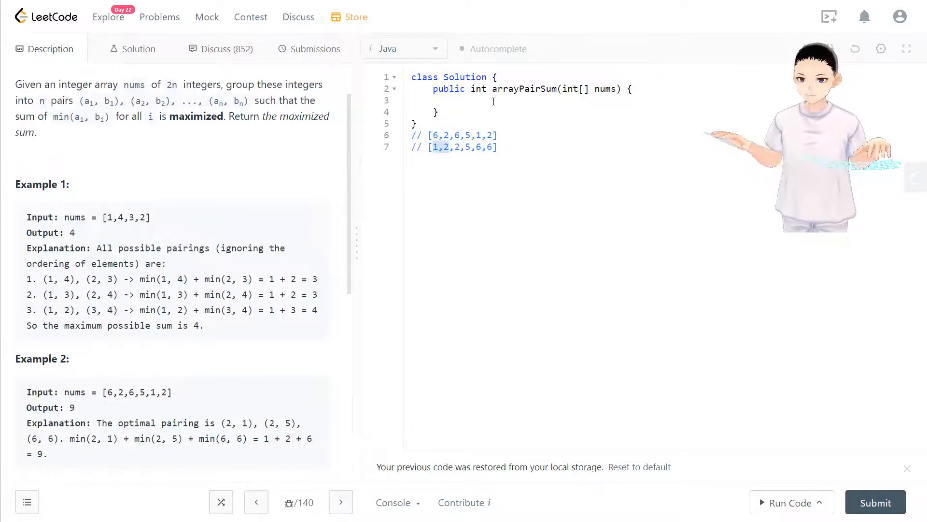
Inside arrayPairSum, add Arrays.sort(nums); on its own line.
{"action": "left_click", "coordinate": [492, 100]}
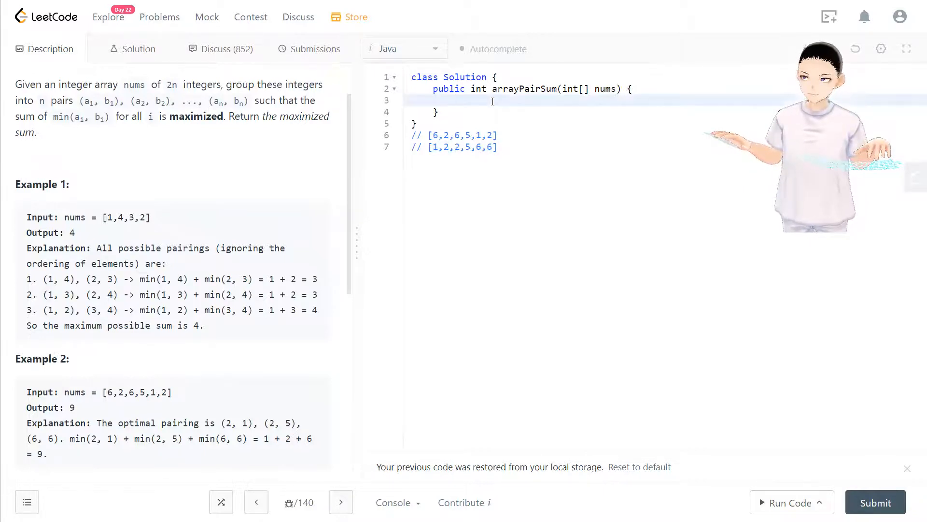
{"action": "type", "text": "Arrays"}
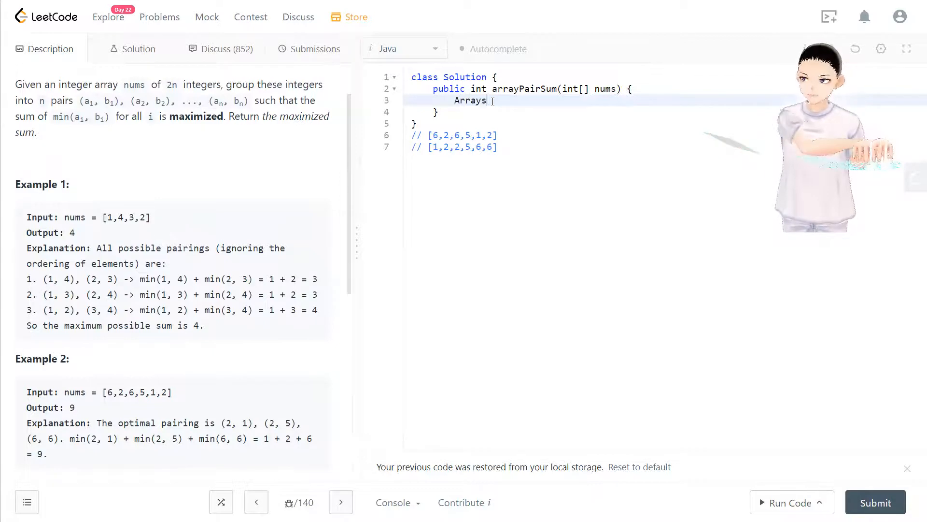
{"action": "type", "text": "."}
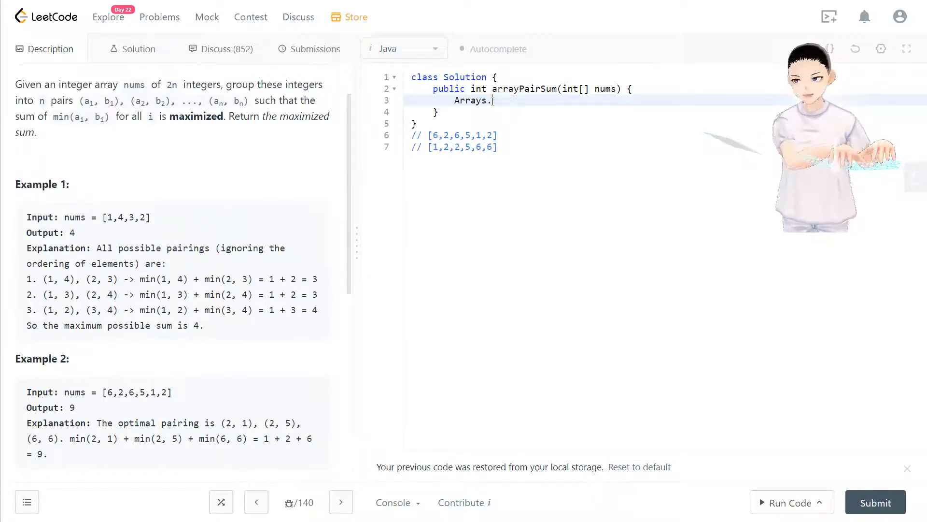
{"action": "type", "text": "sort(nums)"}
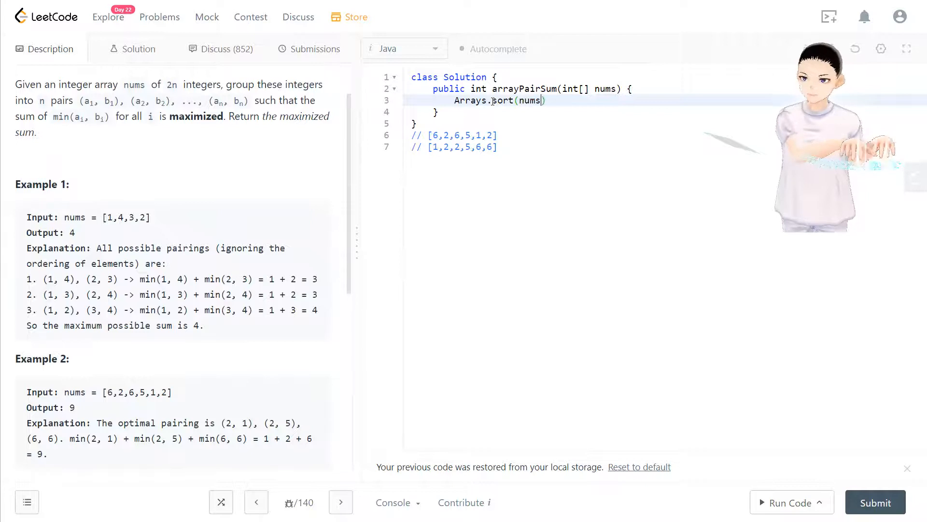
{"action": "key", "text": "Enter"}
{"action": "type", "text": "for"}
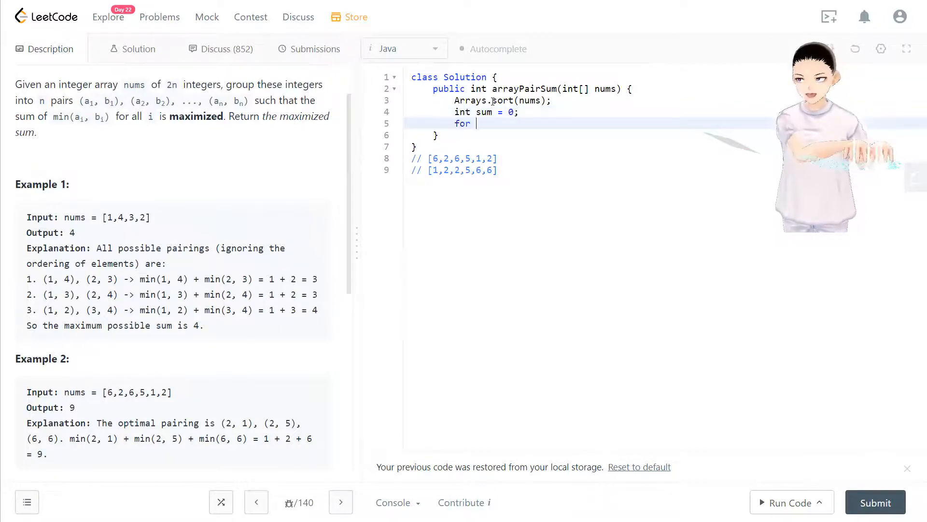
Begin the for loop header with int i = 1.
{"action": "type", "text": "()"}
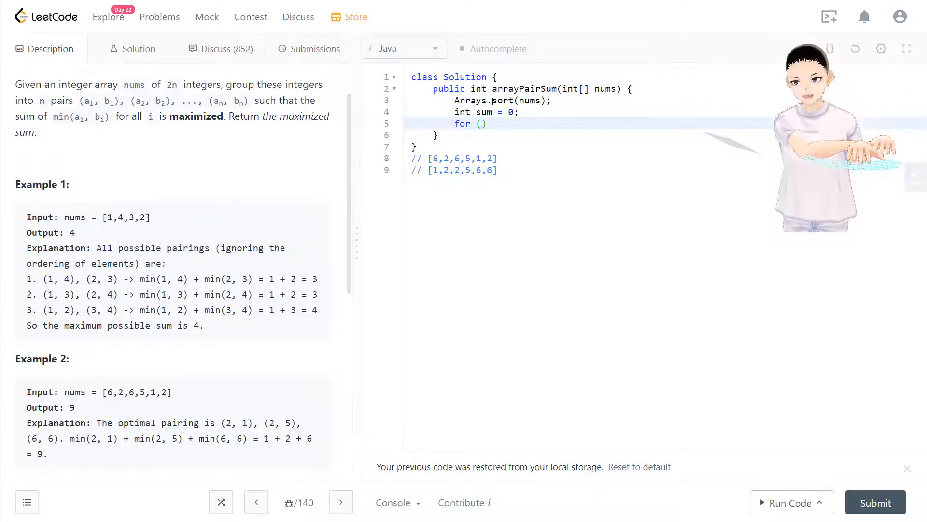
{"action": "type", "text": "int i"}
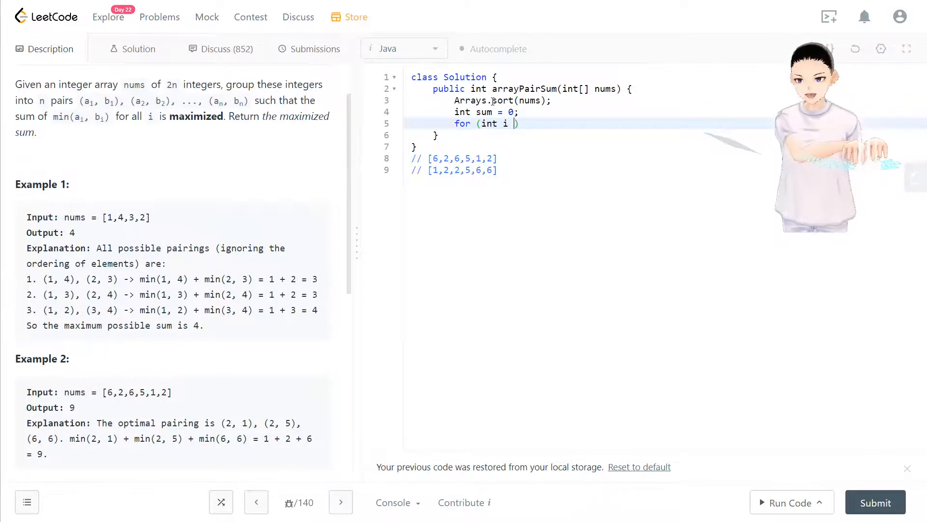
{"action": "type", "text": "= 1; i <"}
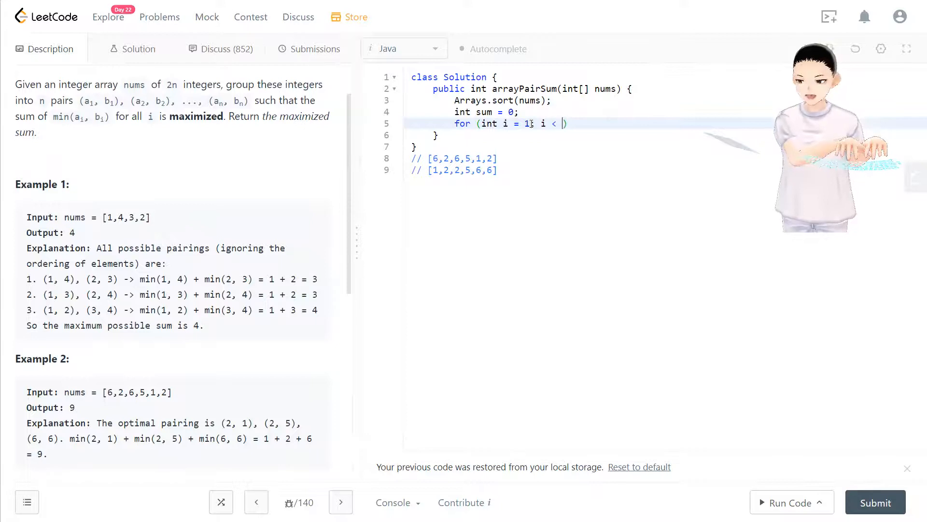
Complete the loop header with i < nums.length; i+=2 and an empty body.
{"action": "type", "text": "nums."}
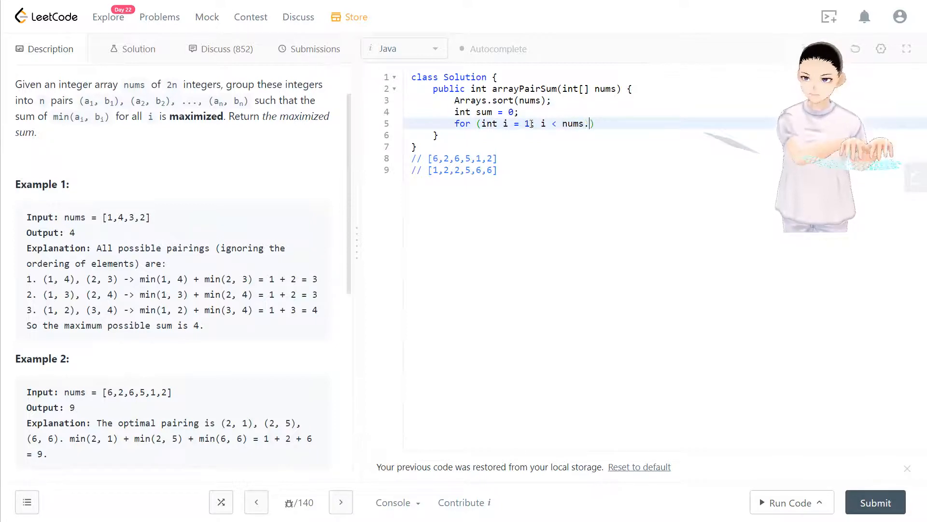
{"action": "type", "text": "length;"}
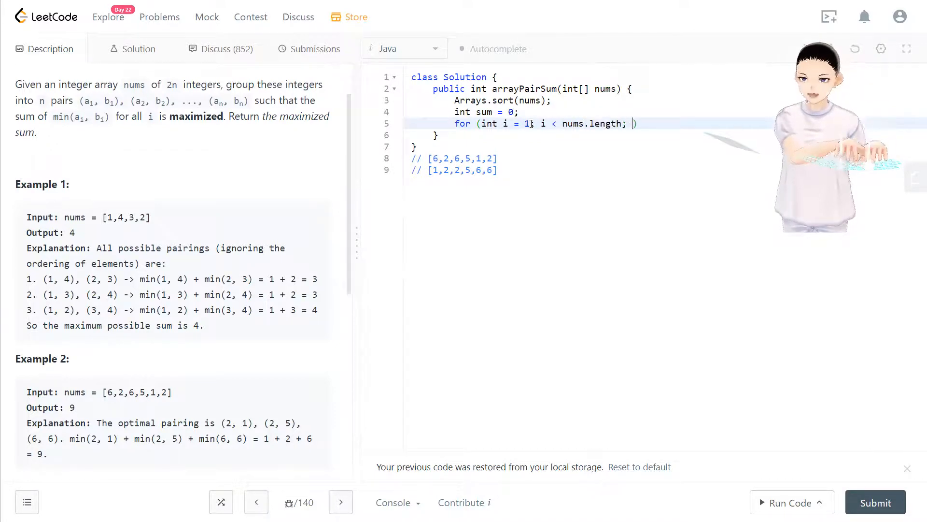
{"action": "type", "text": "i+=2"}
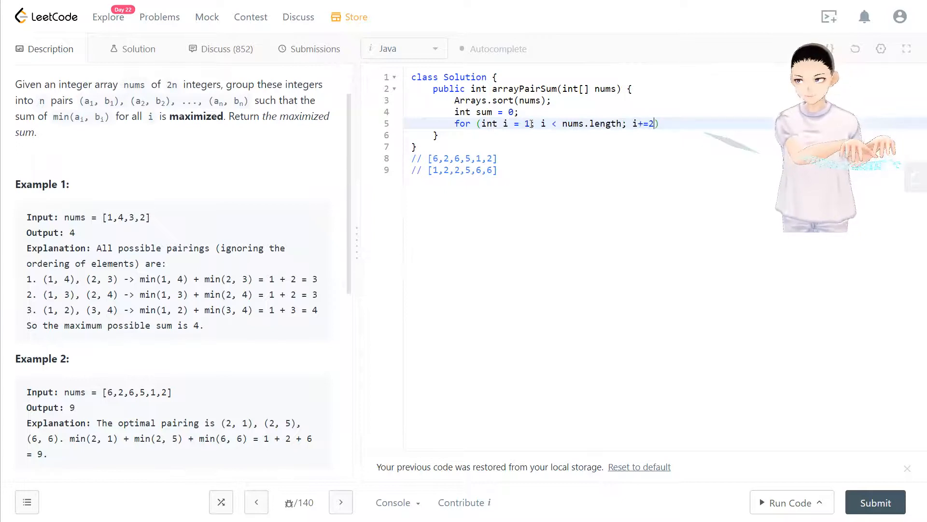
{"action": "type", "text": "{}"}
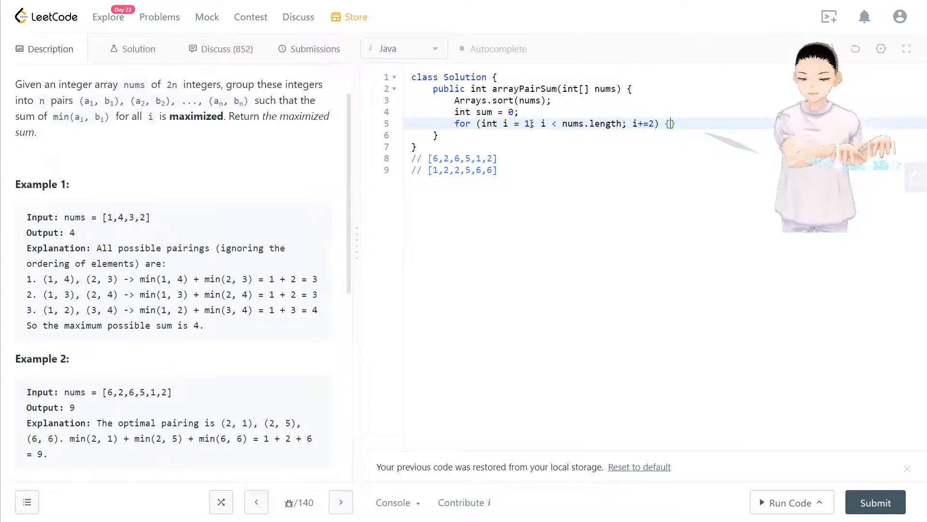
{"action": "key", "text": "Enter"}
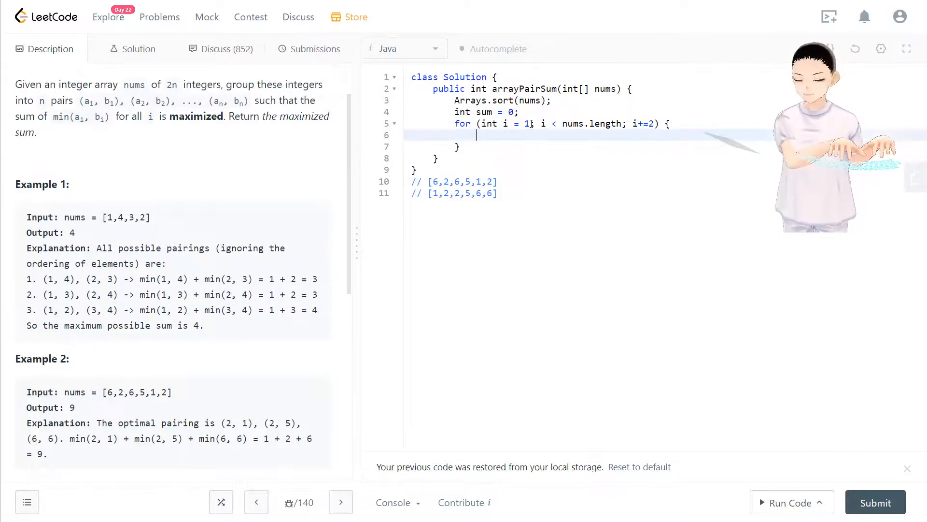
Add sum += Math.min(nums[i], nums[i-1]); in the loop and return sum.
{"action": "type", "text": "sum"}
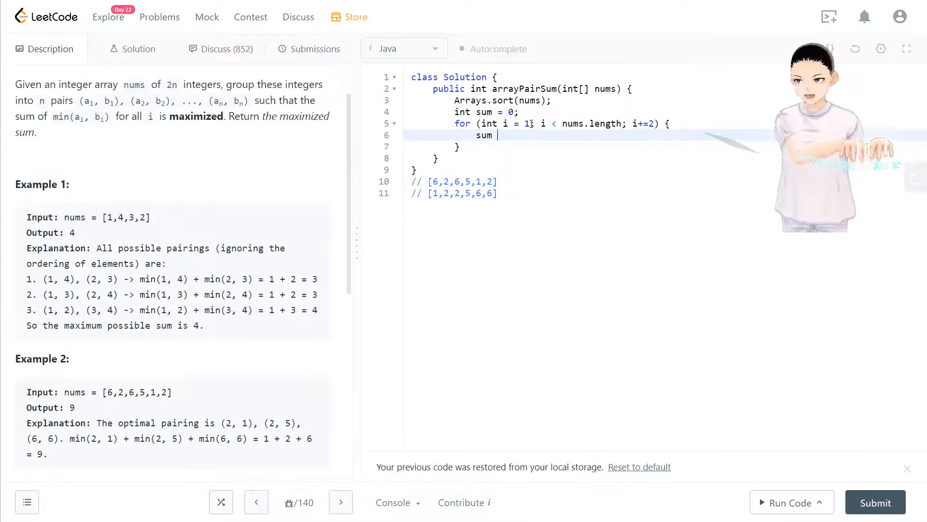
{"action": "type", "text": "+="}
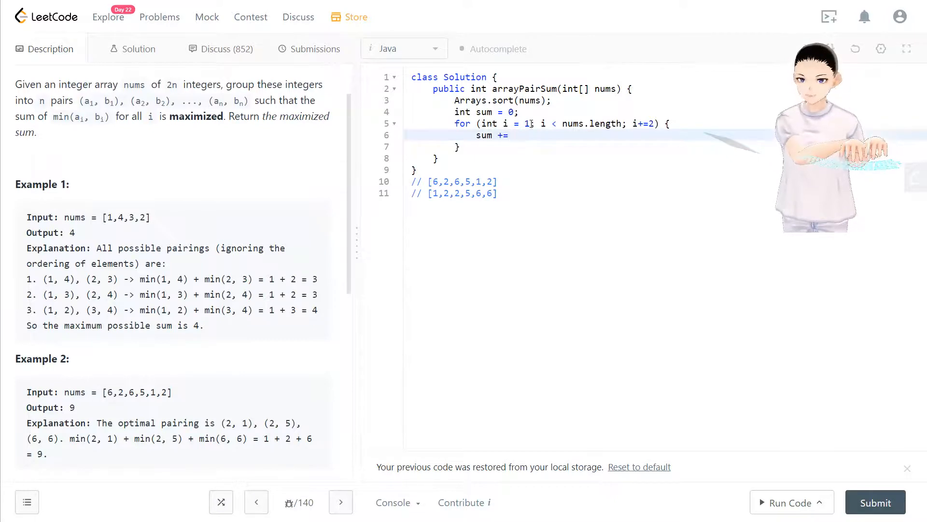
{"action": "type", "text": "Math.min"}
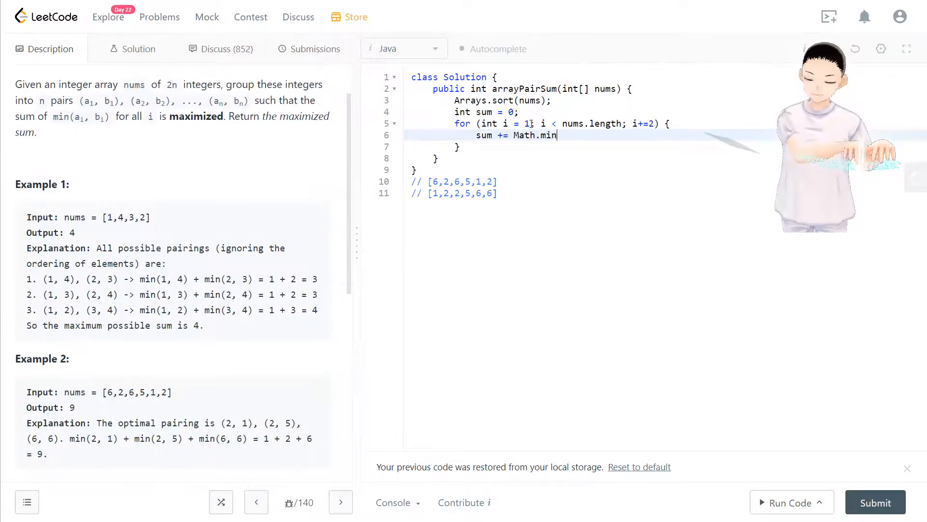
{"action": "type", "text": "()"}
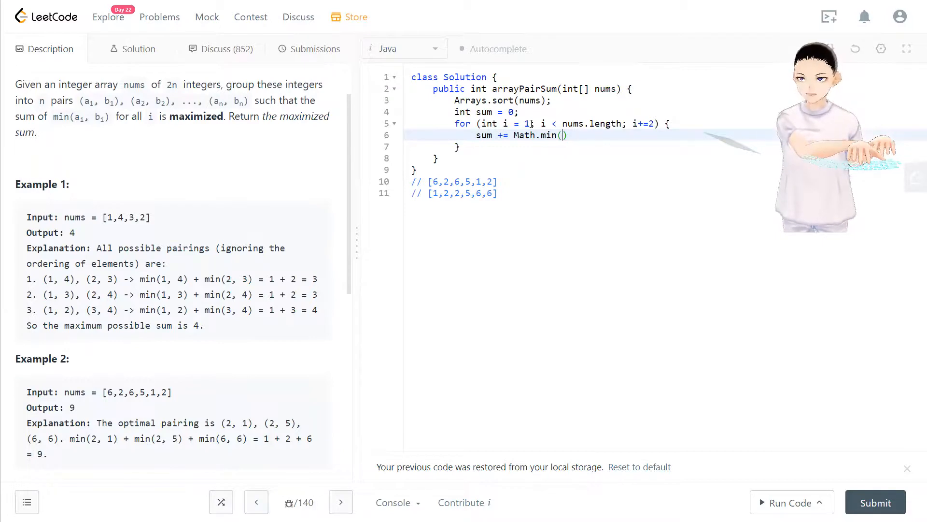
{"action": "type", "text": "nums[]"}
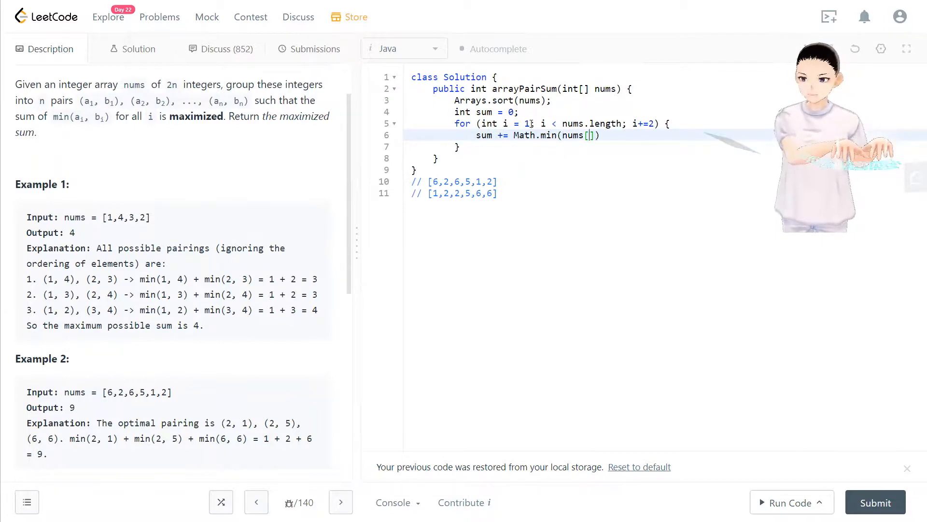
{"action": "type", "text": "i"}
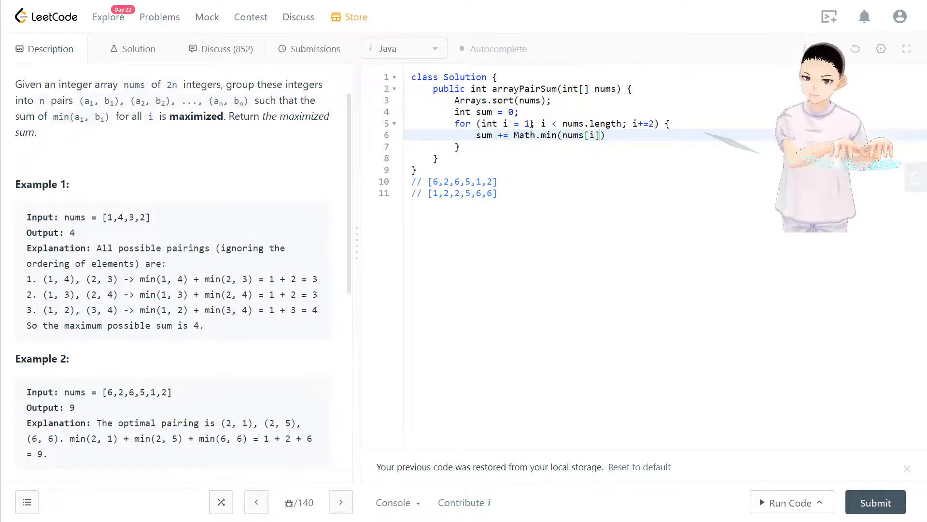
{"action": "type", "text": ", nums[i]"}
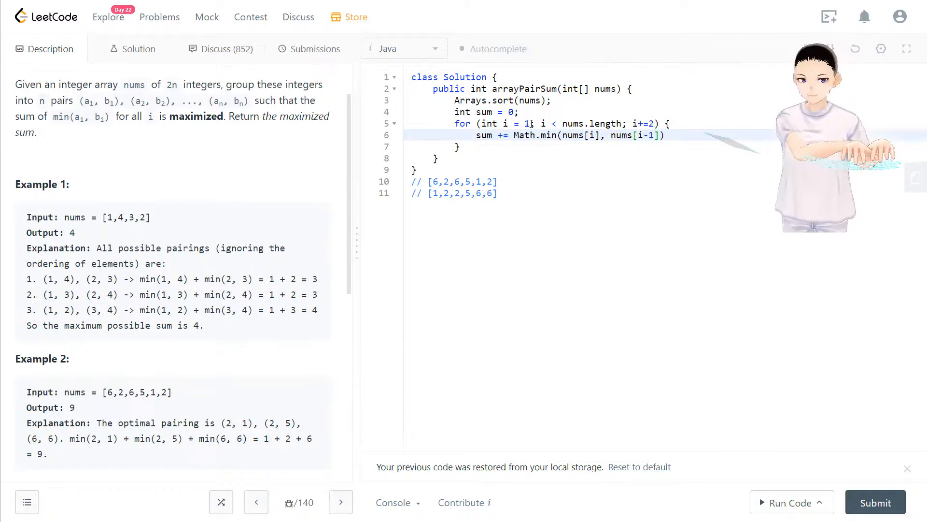
{"action": "type", "text": ";"}
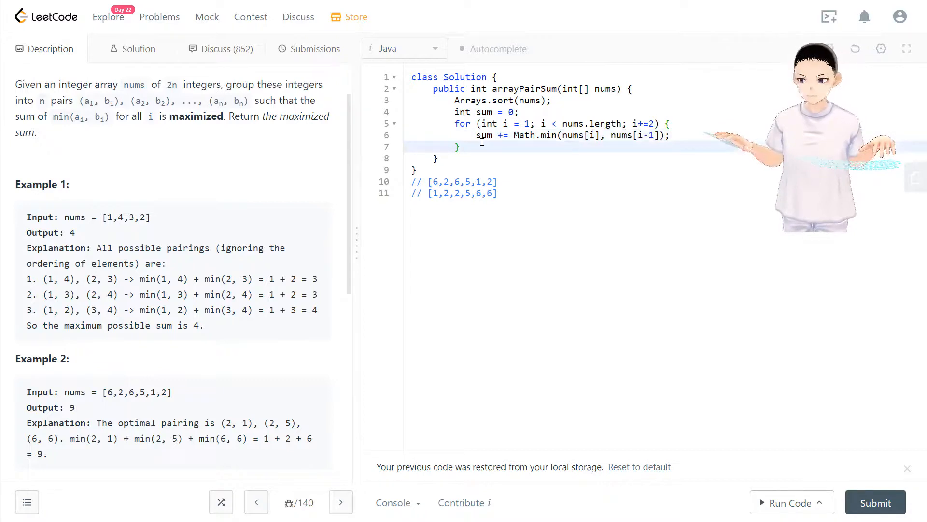
{"action": "type", "text": "return sum;"}
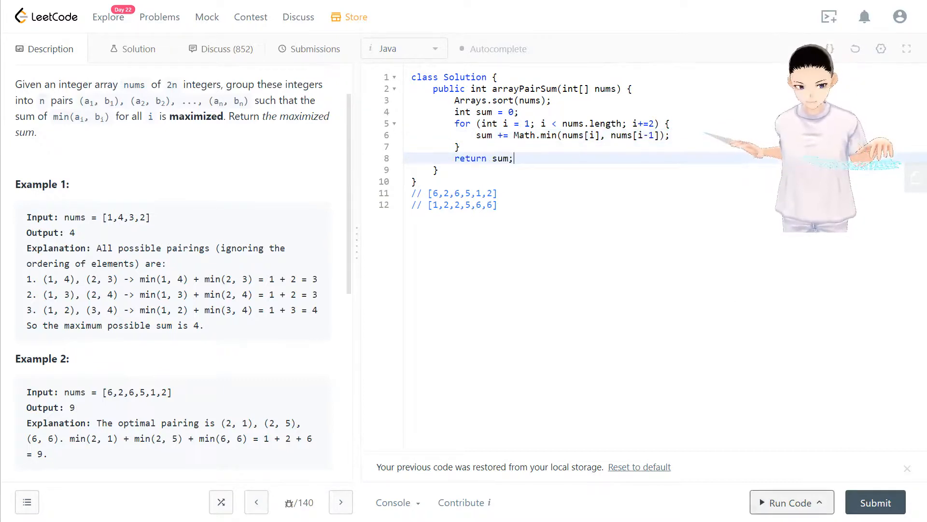
Run the solution on Example 1, getting Accepted, then submit it successfully.
{"action": "left_click", "coordinate": [788, 502]}
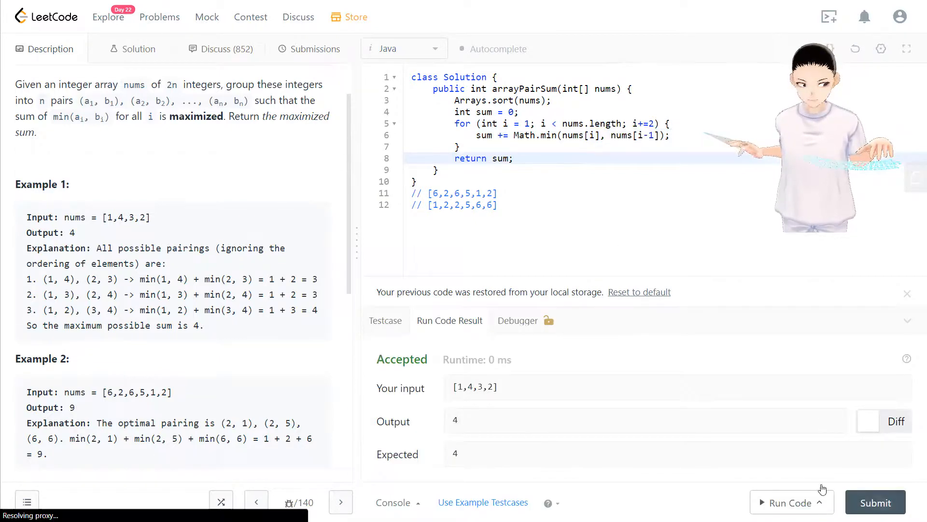
{"action": "left_click", "coordinate": [875, 502]}
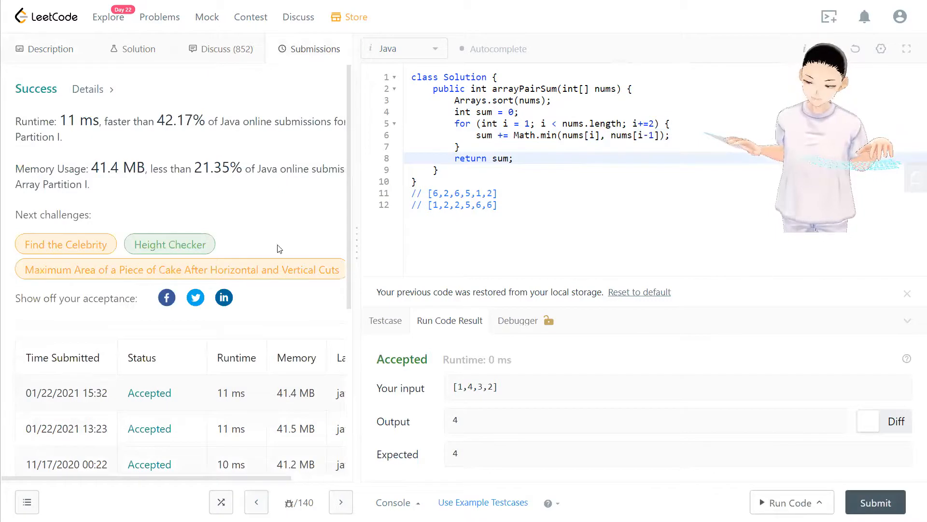